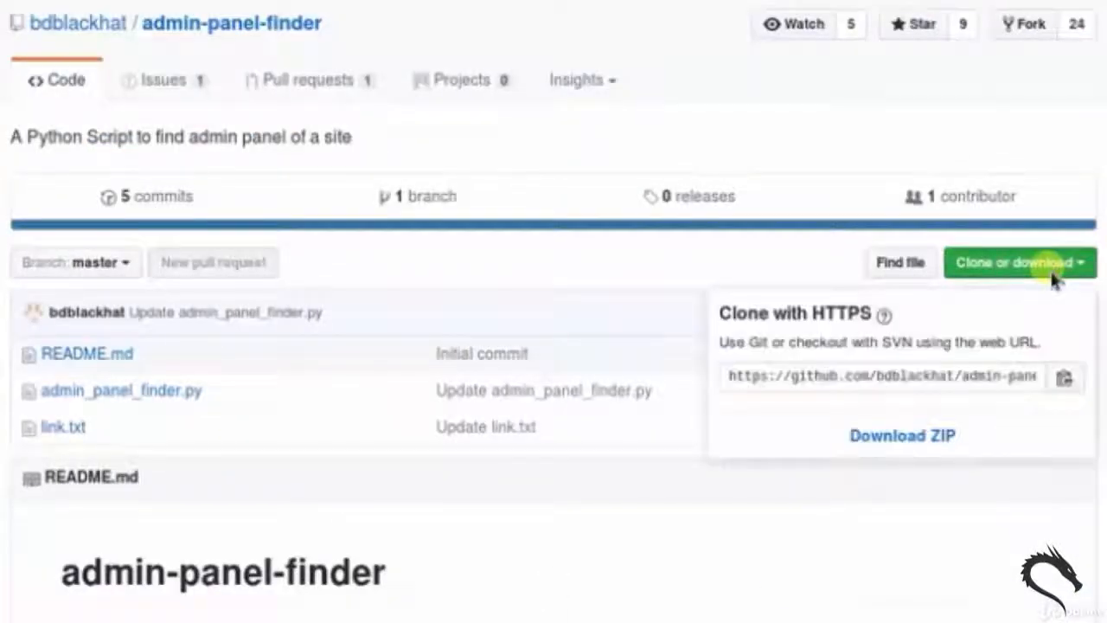
Step: Show the Clone or download options with the HTTPS URL for admin-panel-finder
click(903, 436)
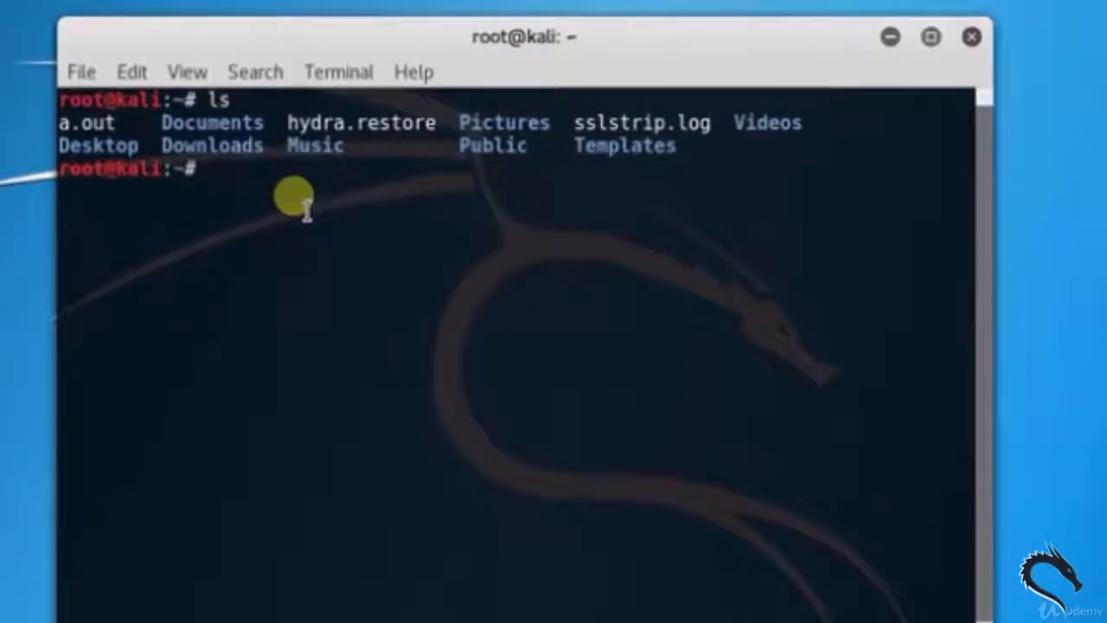
Step: Change directory to Desktop, then into admin-panel-finder-master/ to reach the script files
text(cd Desktop)
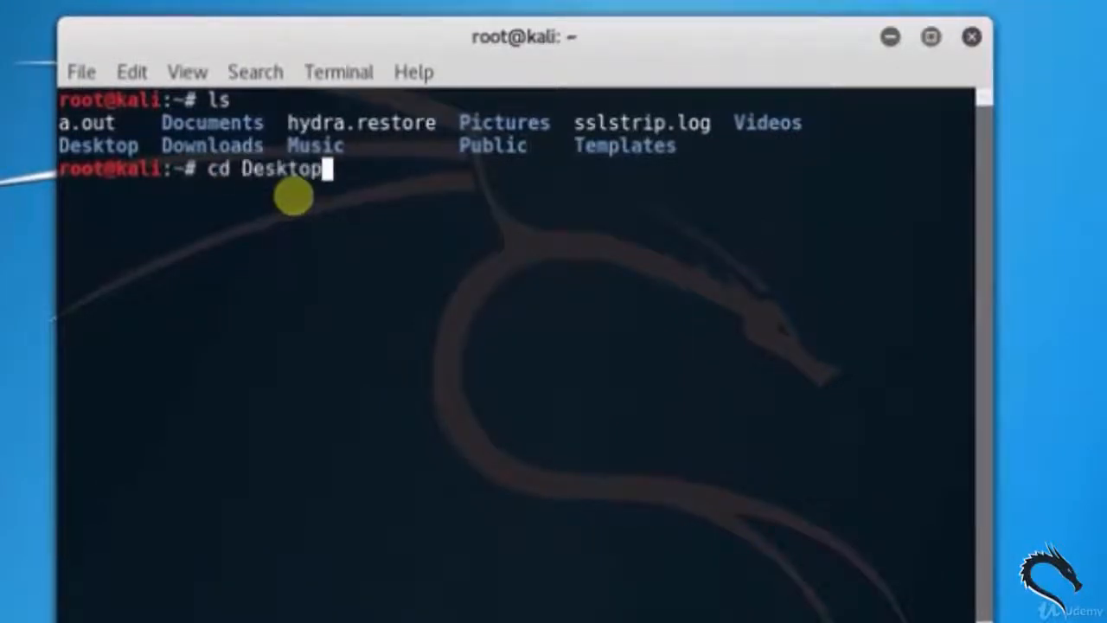
key(Return)
text(ls)
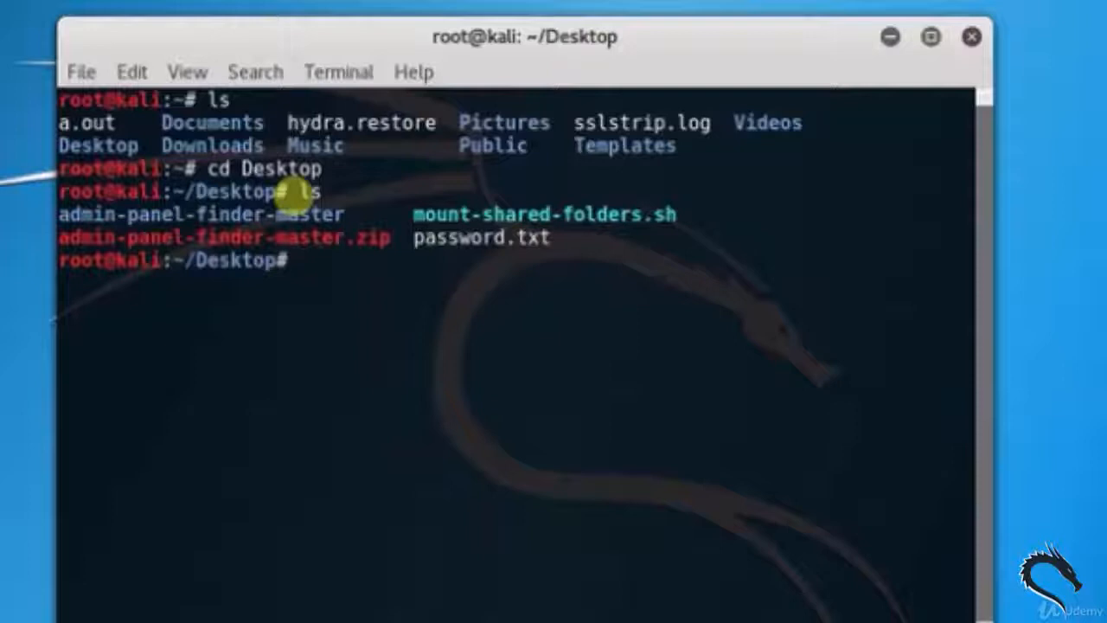
text(cd)
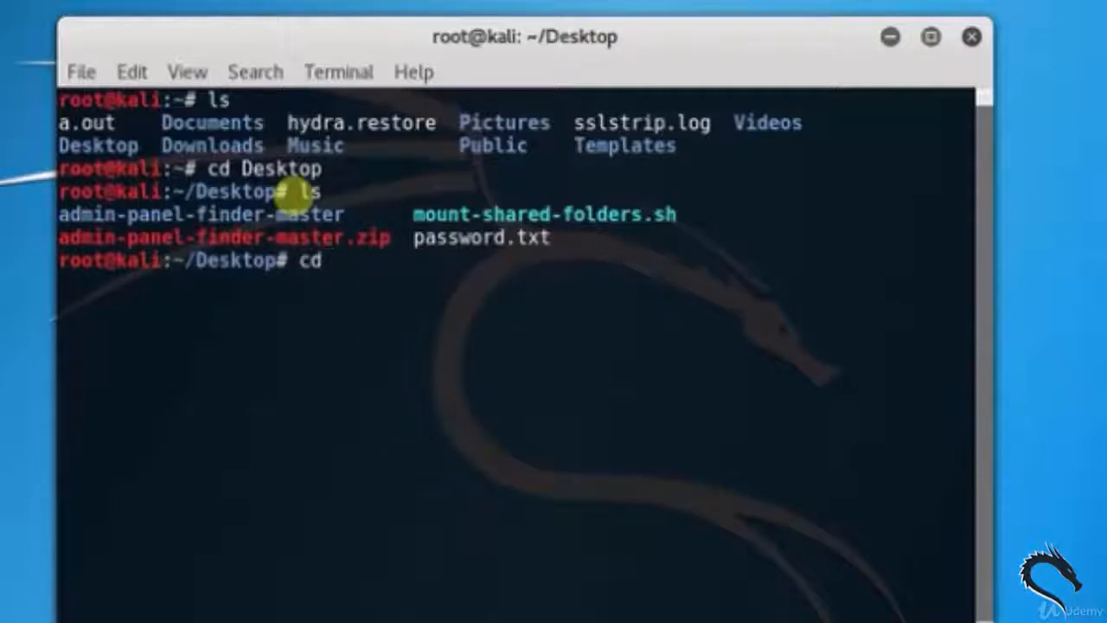
text(admin-panel-finder-master/)
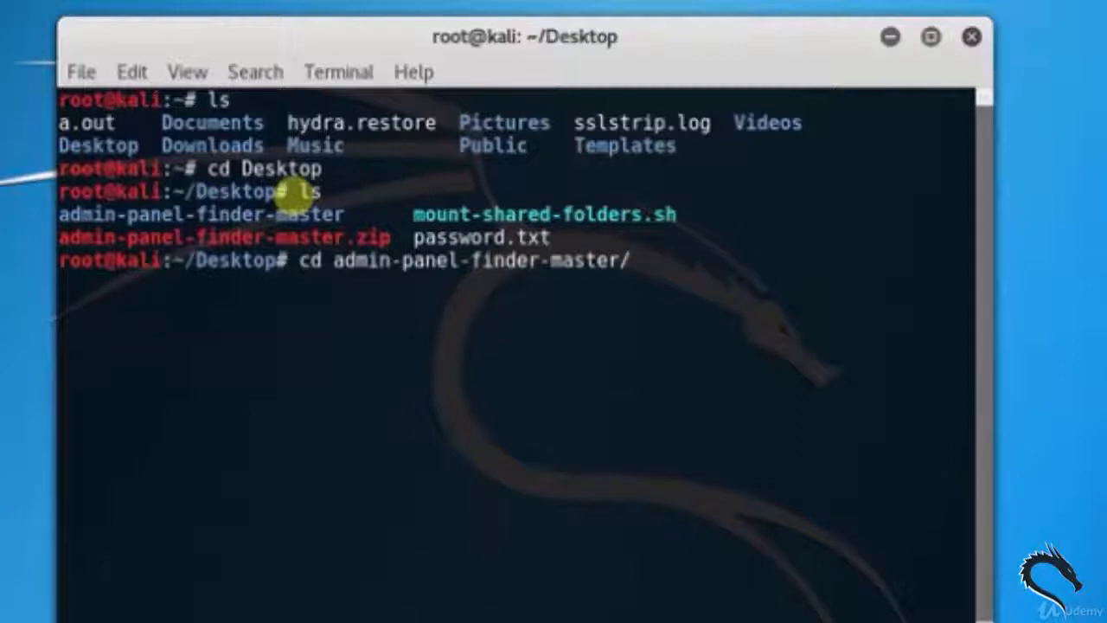
key(Return)
text(ls)
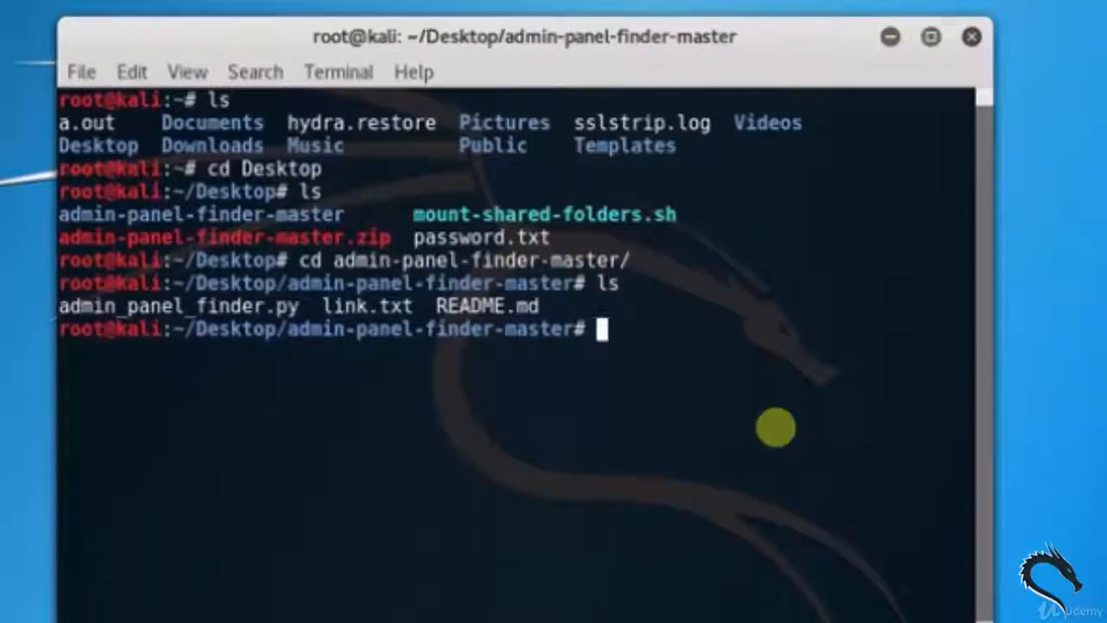
mouse_move(553, 484)
text(python admin_panel_finder.py)
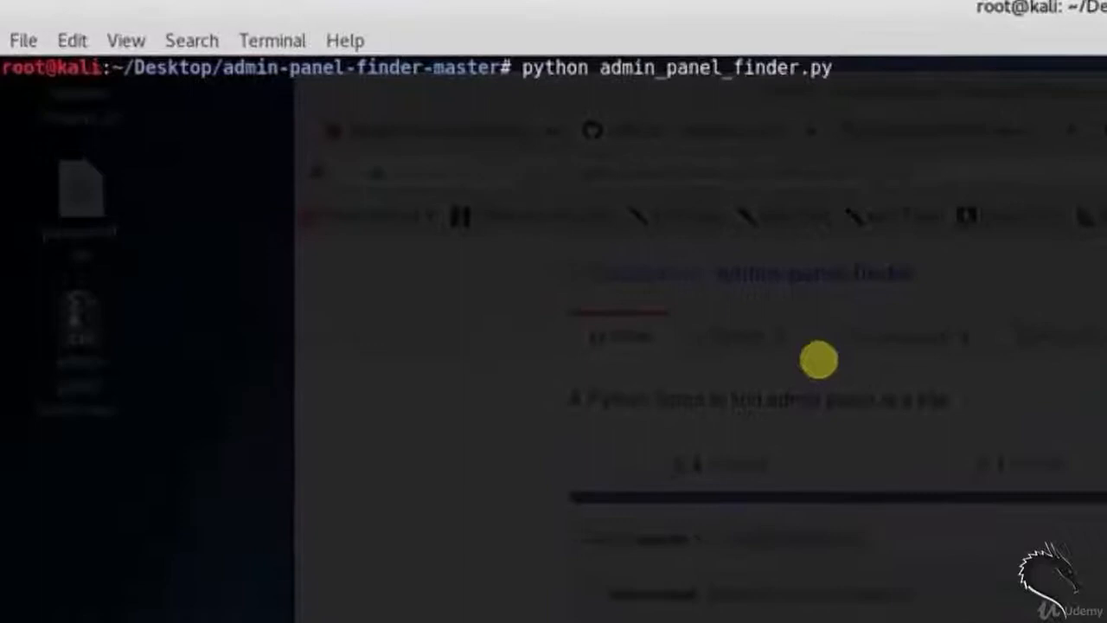
key(Return)
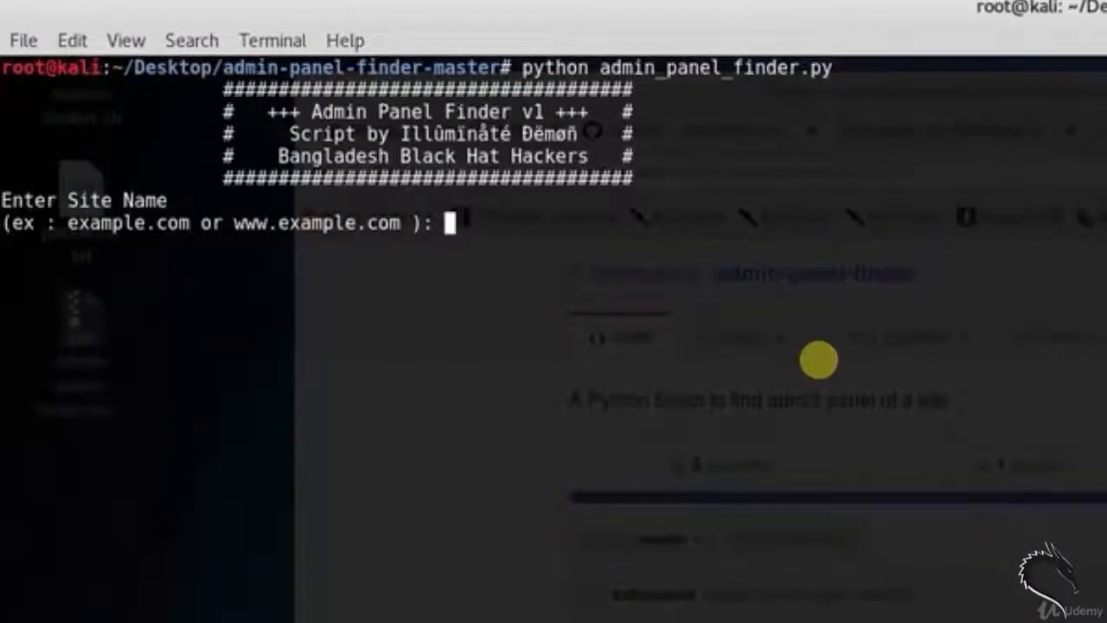
text(www.facebook.com)
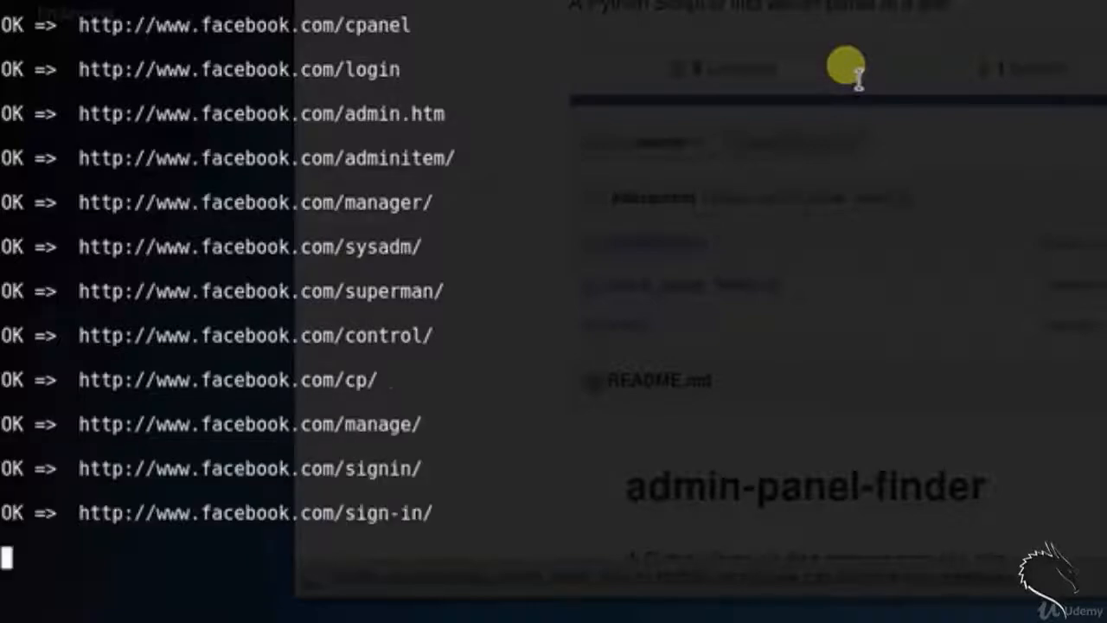
Step: Scroll through the OK-marked admin URL results found for facebook.com
scroll(down, 3)
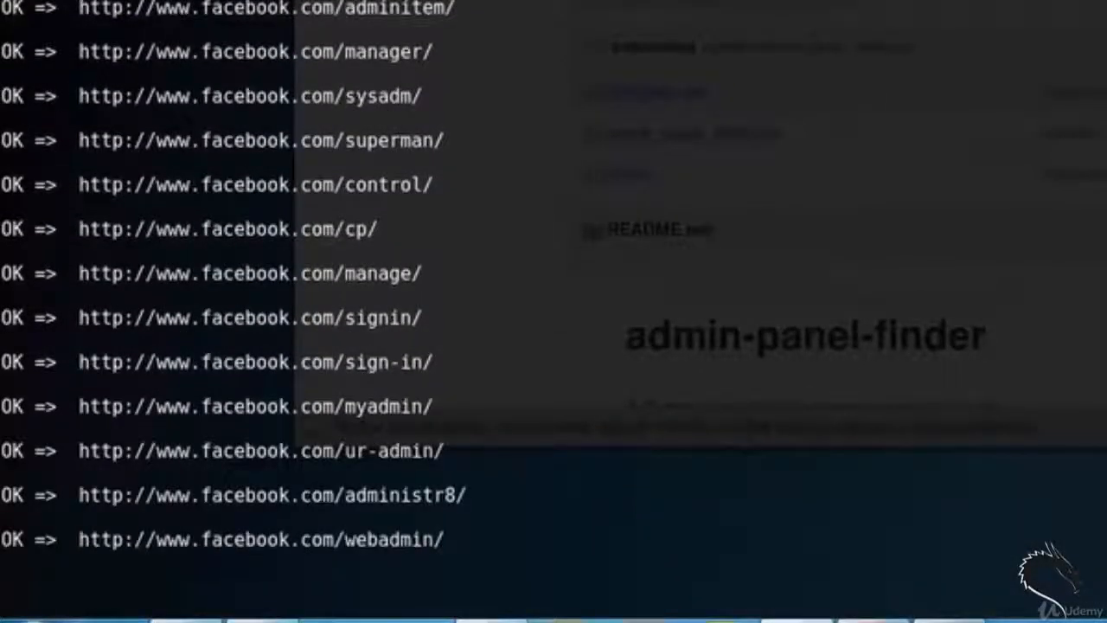
scroll(down, 3)
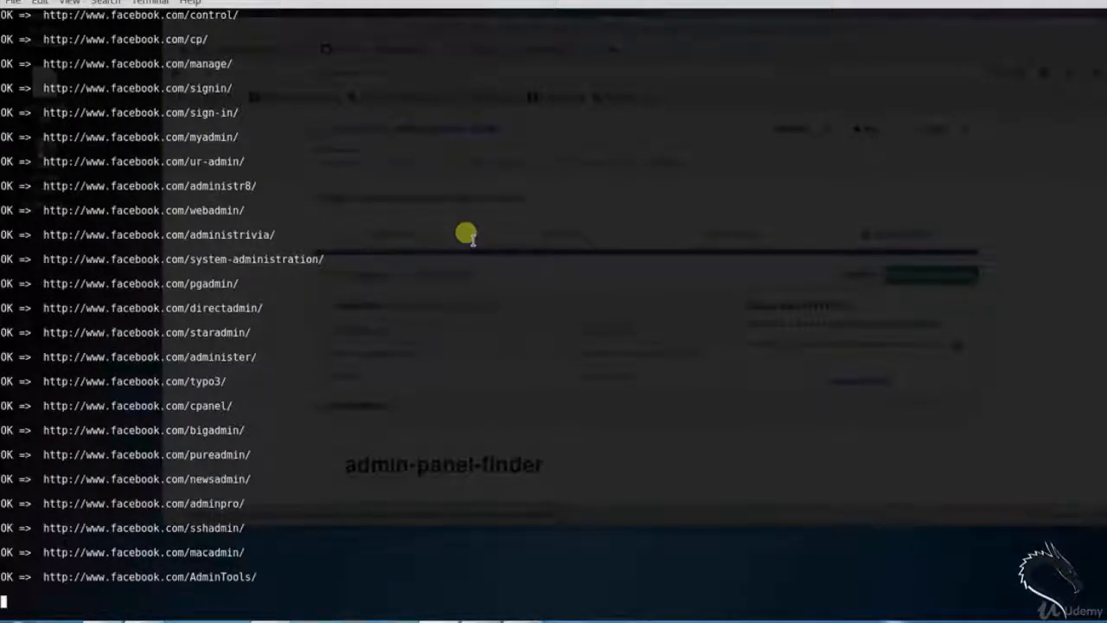
scroll(down, 3)
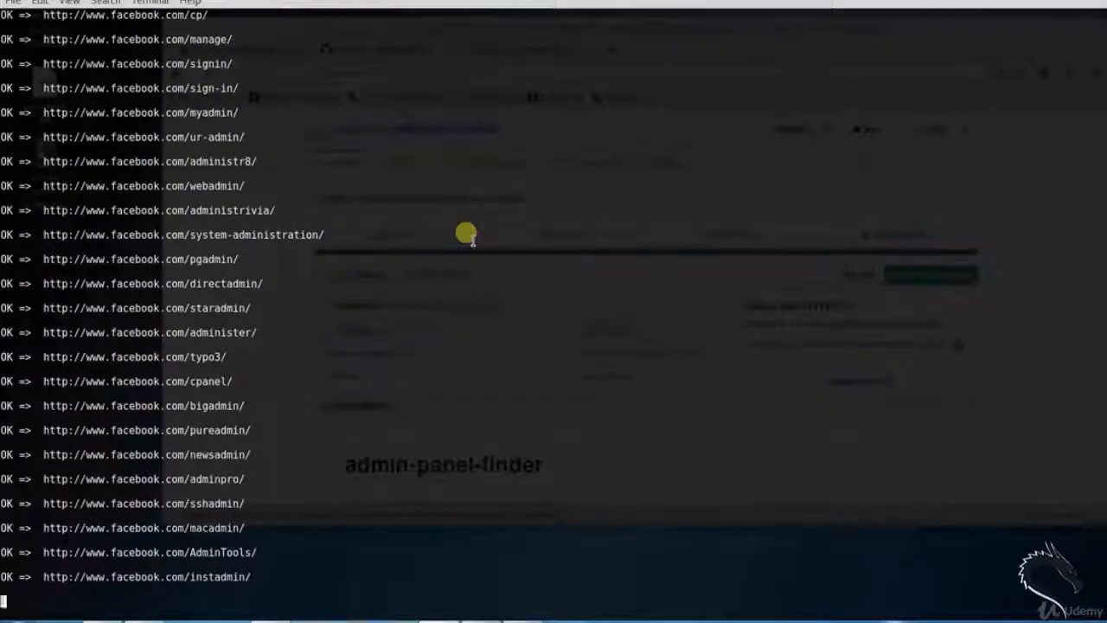